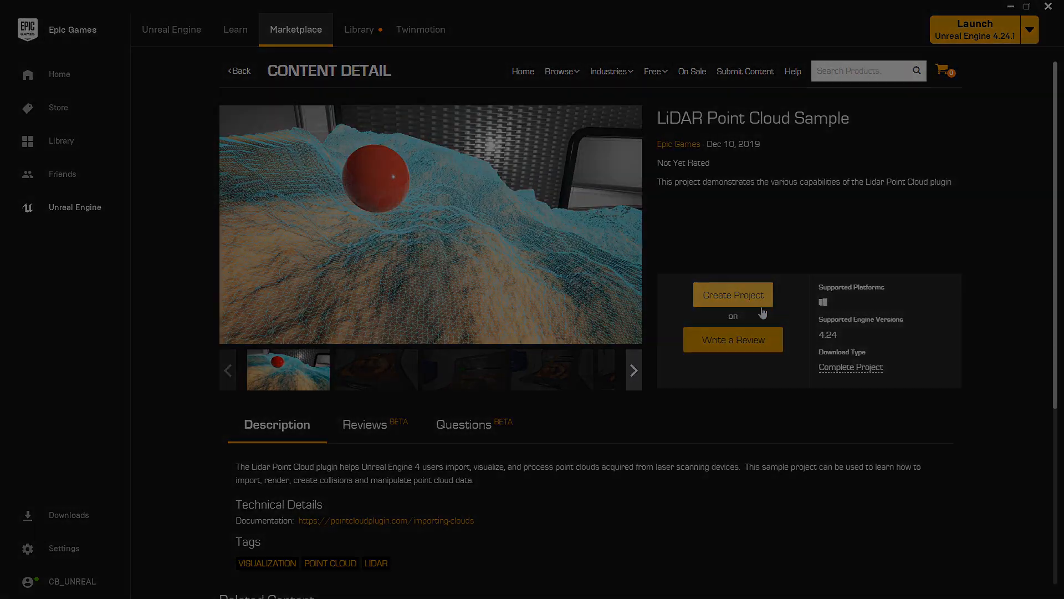
Create a new project from the LiDAR Point Cloud Sample marketplace page
left_click(731, 294)
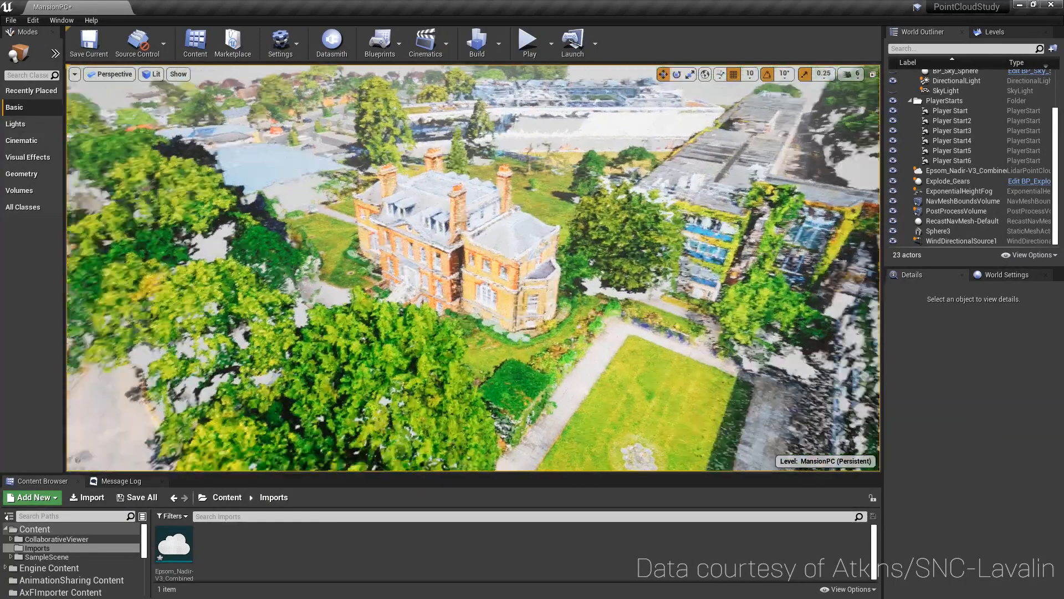
Import the Epsom_Nadir point cloud into the Content Browser and view the mansion front
left_click(32, 441)
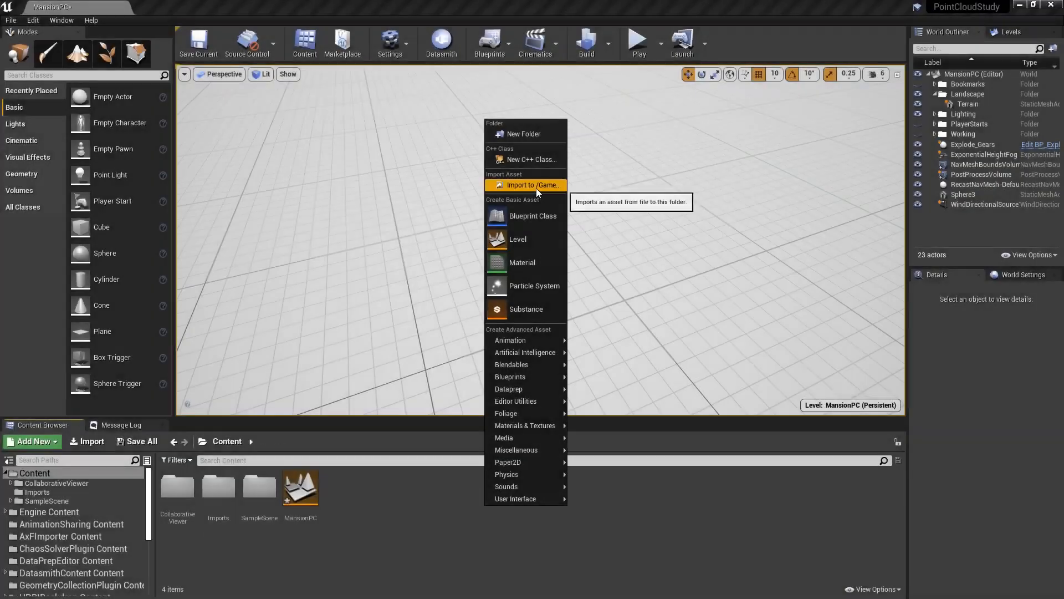
left_click(529, 185)
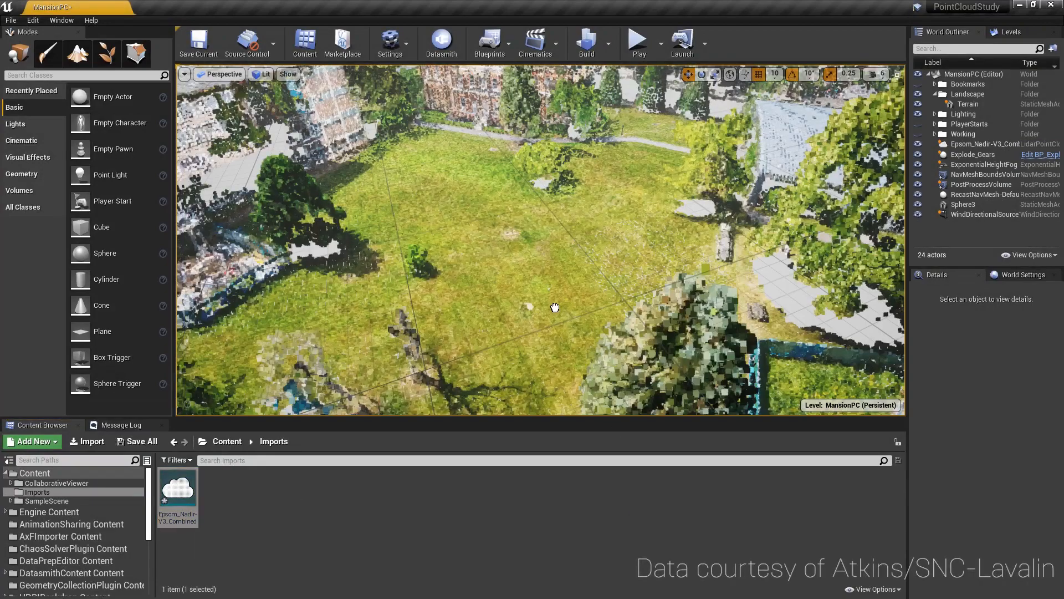
left_click_drag(555, 308, 362, 111)
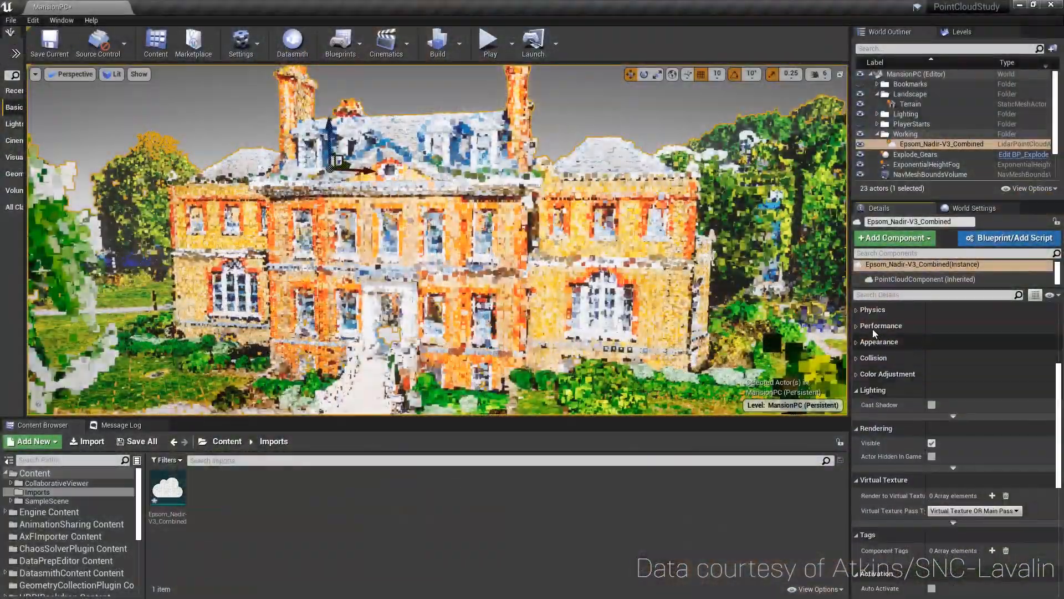
Set Point Budget under Performance to 35,000,000
left_click(881, 325)
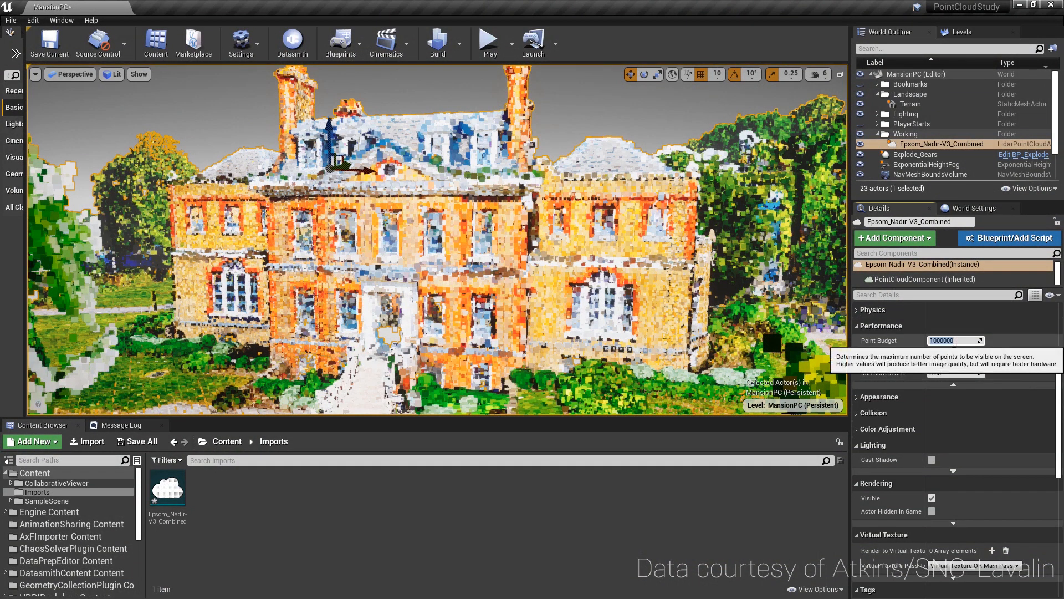
type("3")
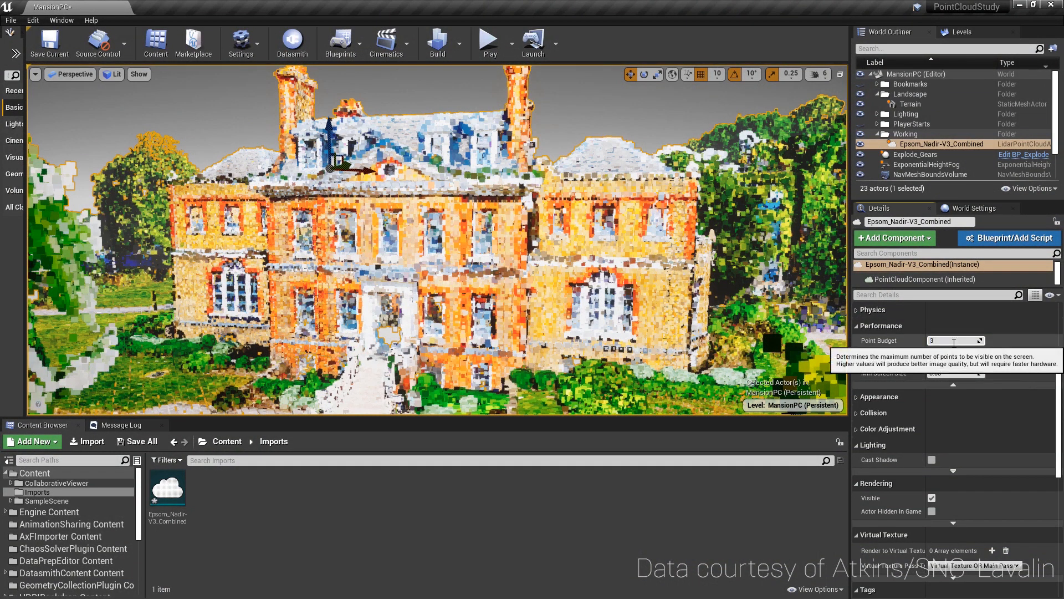
type("35000000")
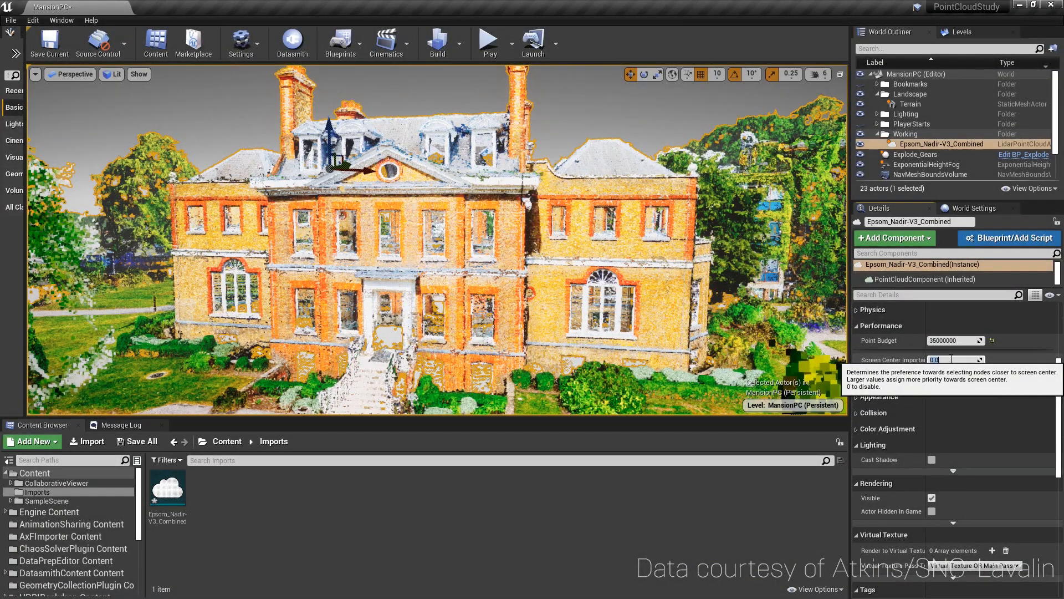
Set Screen Center Importance to 0.5 and Min Screen Size to 0.04, and enable Cast Shadow
left_click(950, 360)
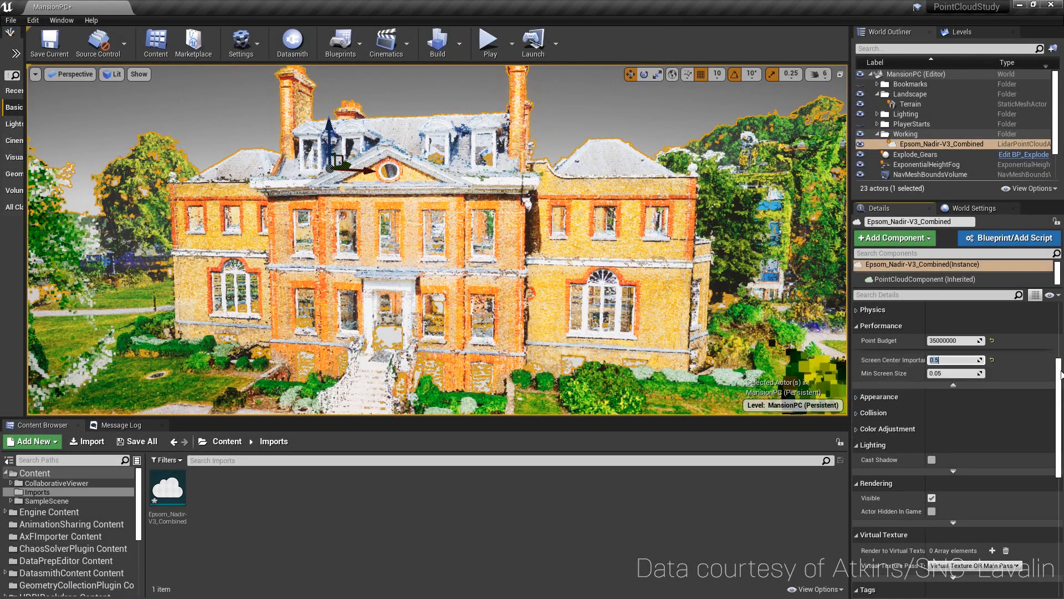
left_click(490, 39)
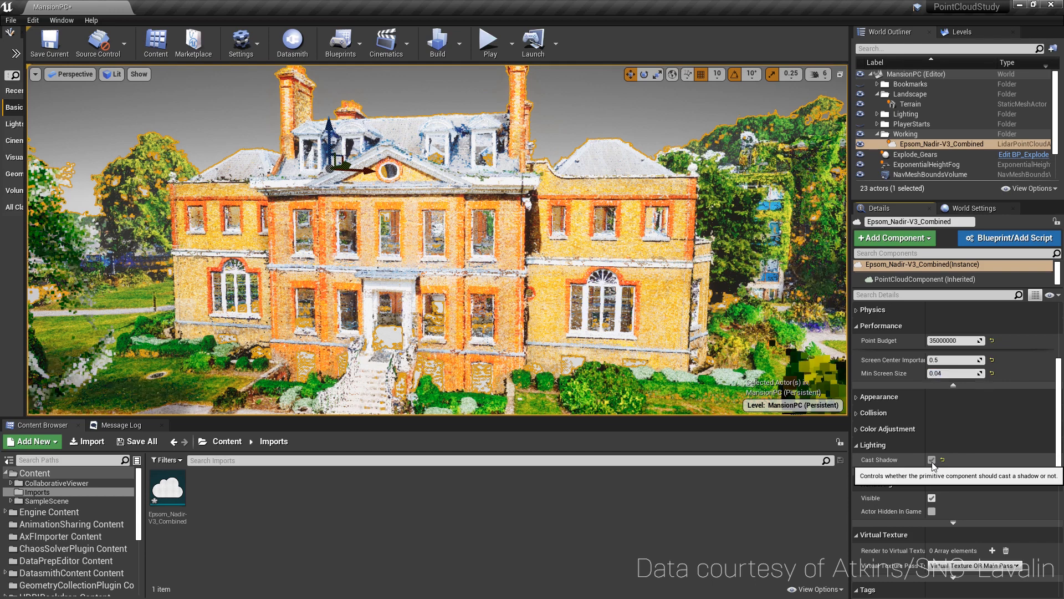
left_click(878, 396)
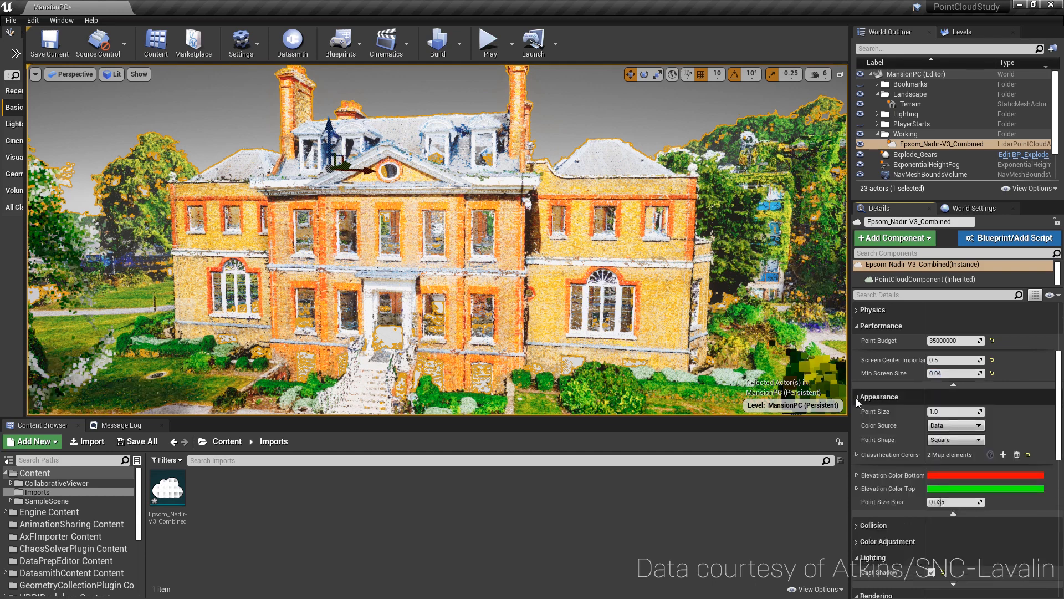
mouse_move(977, 425)
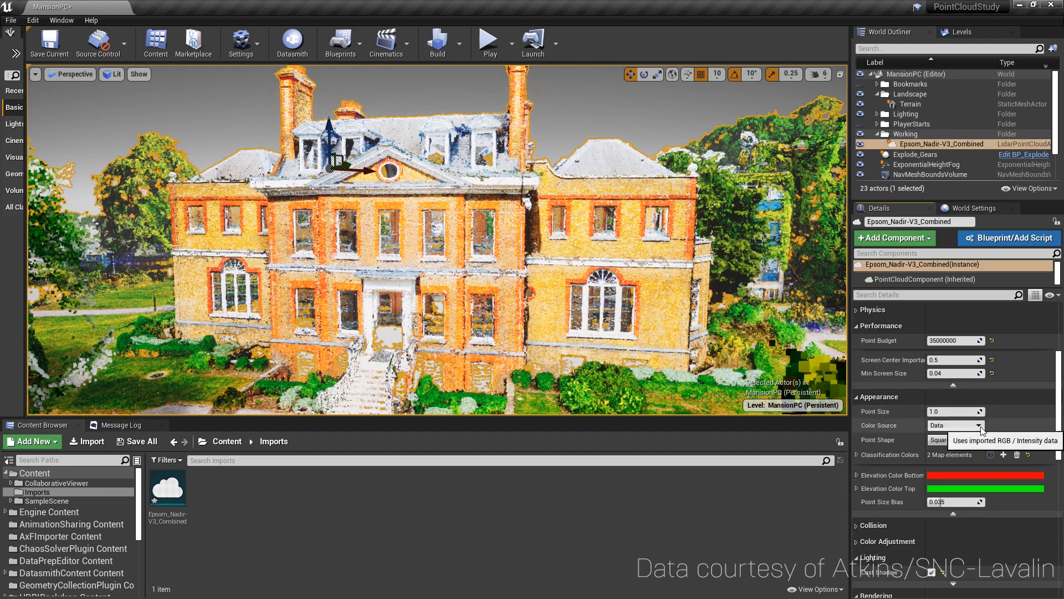
Switch the Appearance Color Source from Data to Elevation
left_click(976, 425)
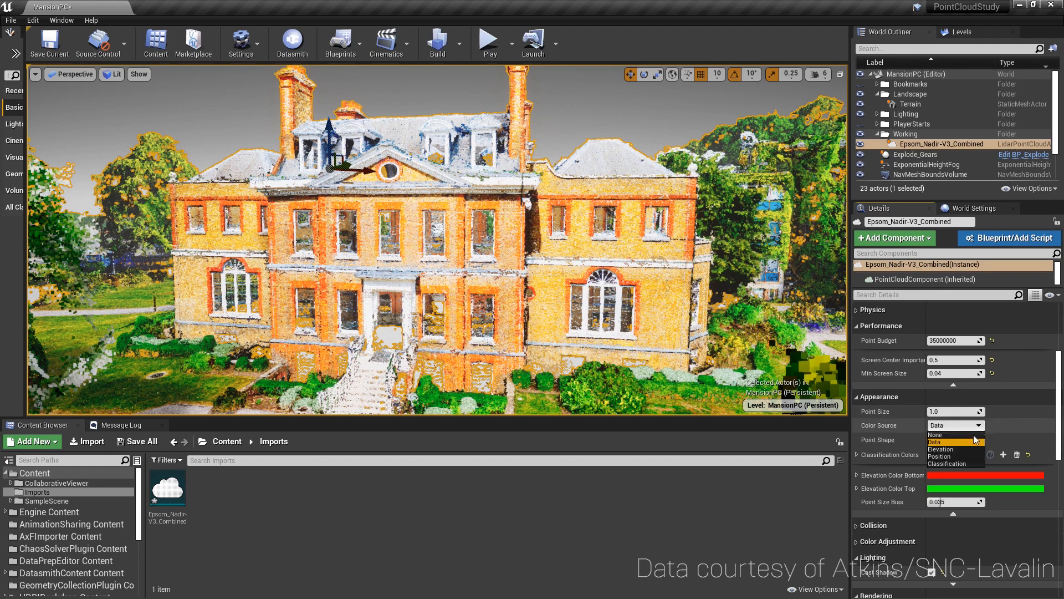
left_click(942, 449)
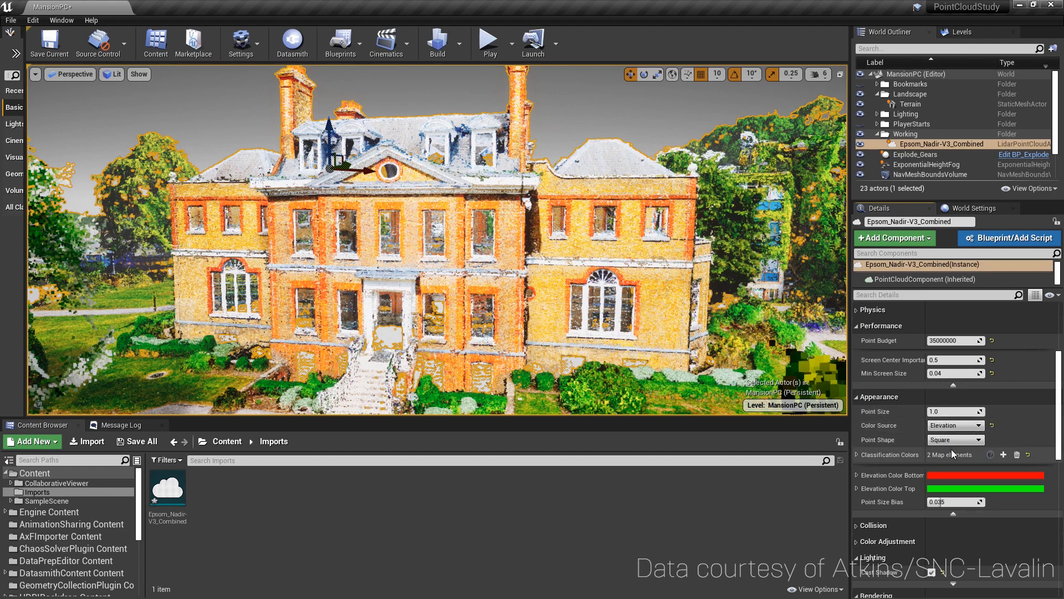